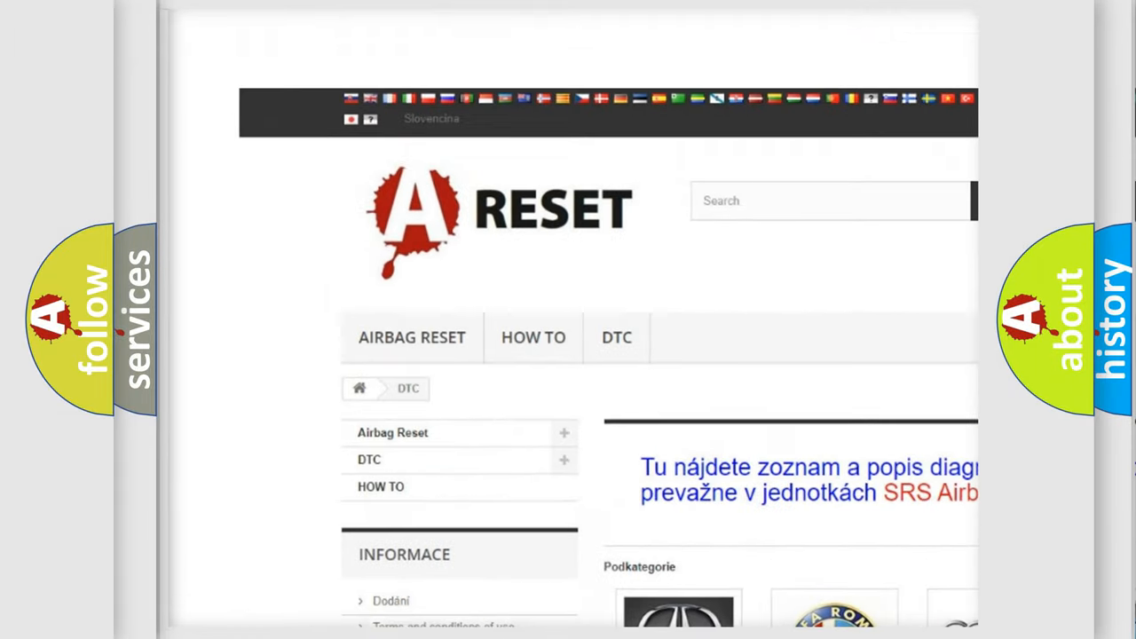
Step: Open the ALFA ROMEO DTC page and scroll through its trouble code subcategories
scroll(down, 3)
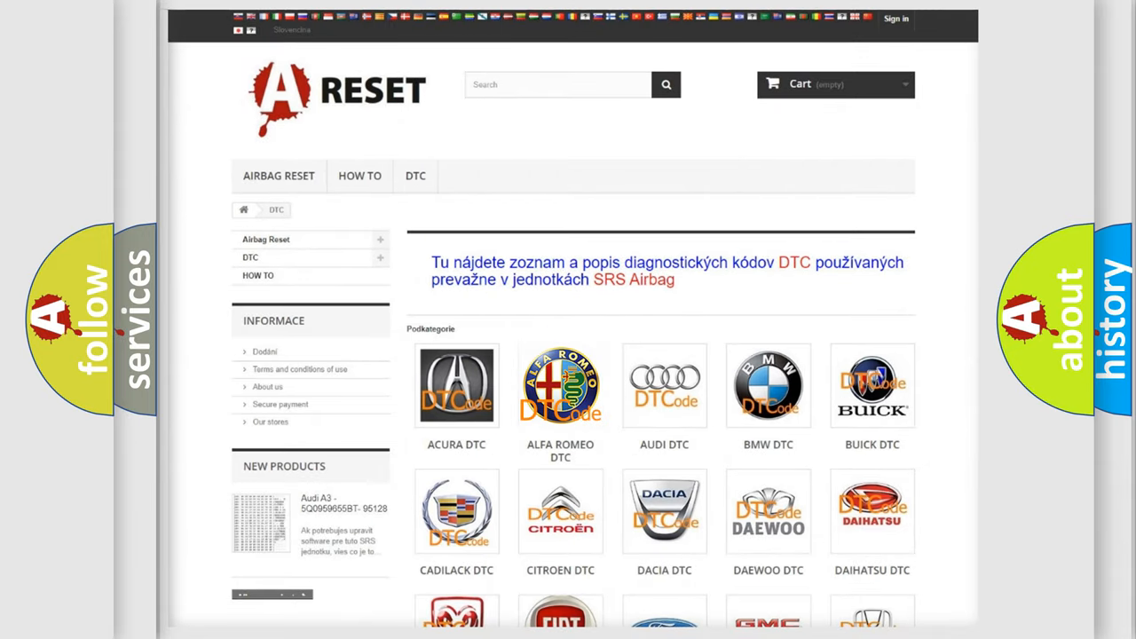
click(561, 386)
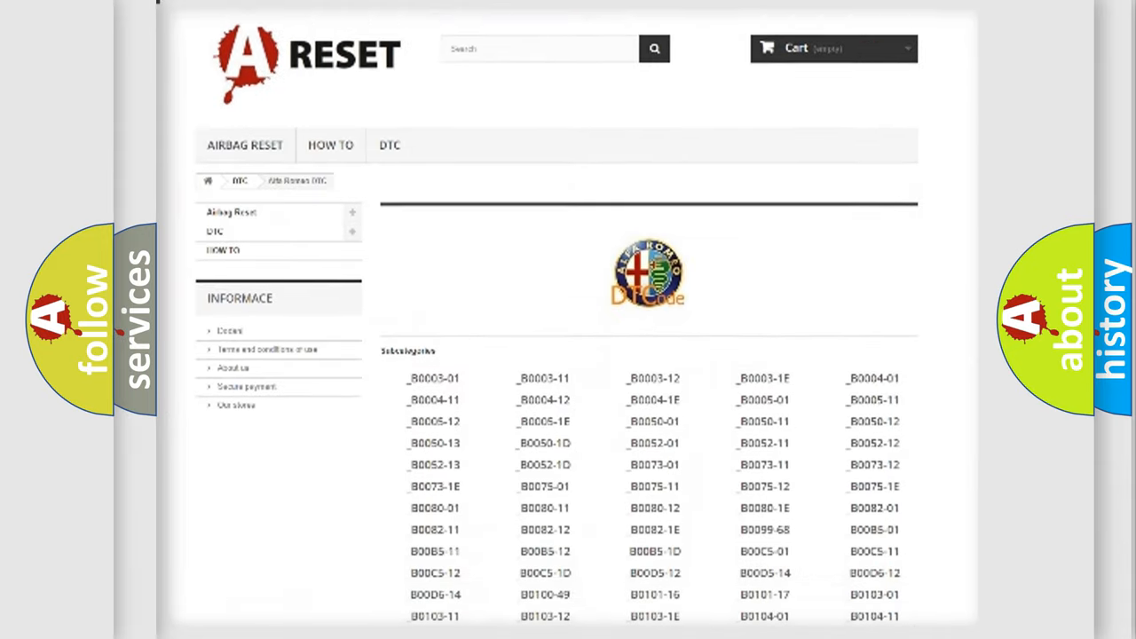
scroll(down, 3)
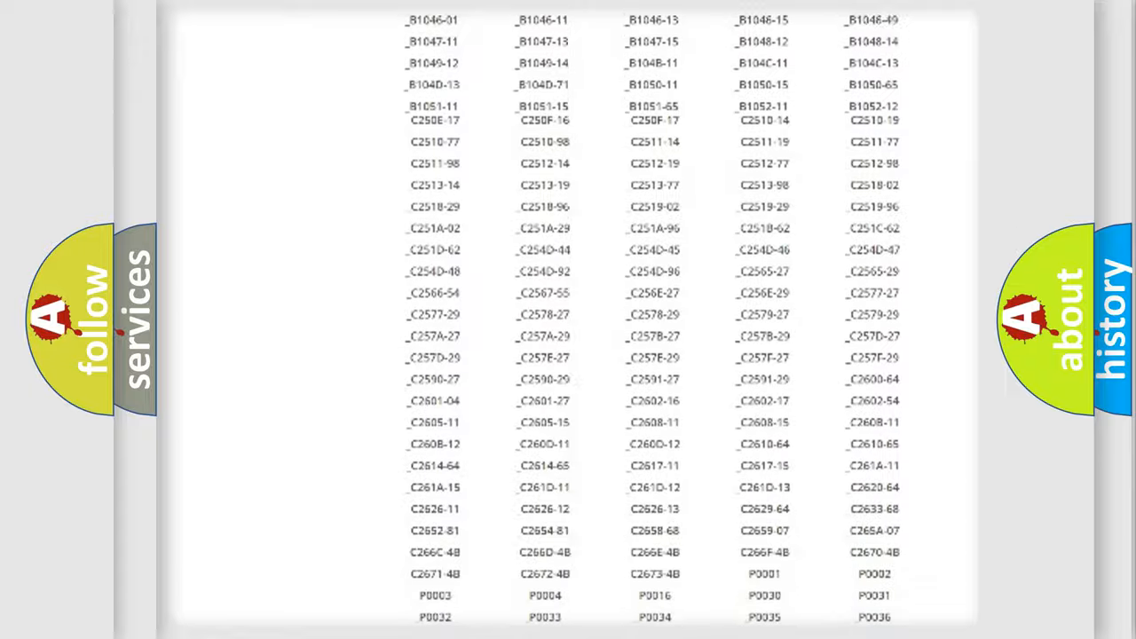
scroll(up, 3)
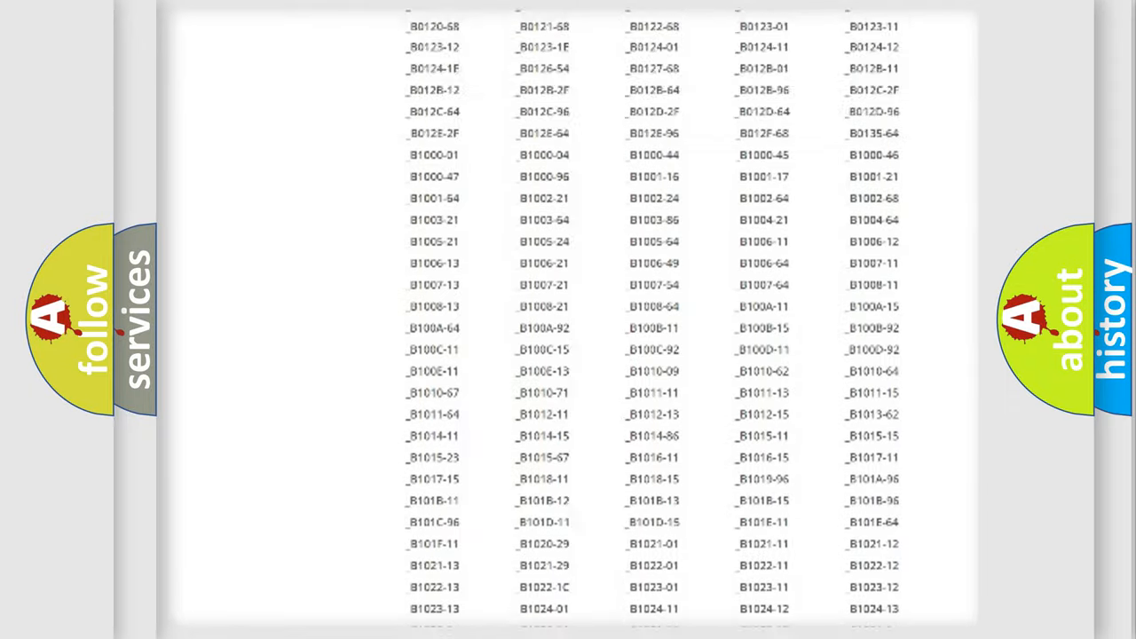
scroll(up, 3)
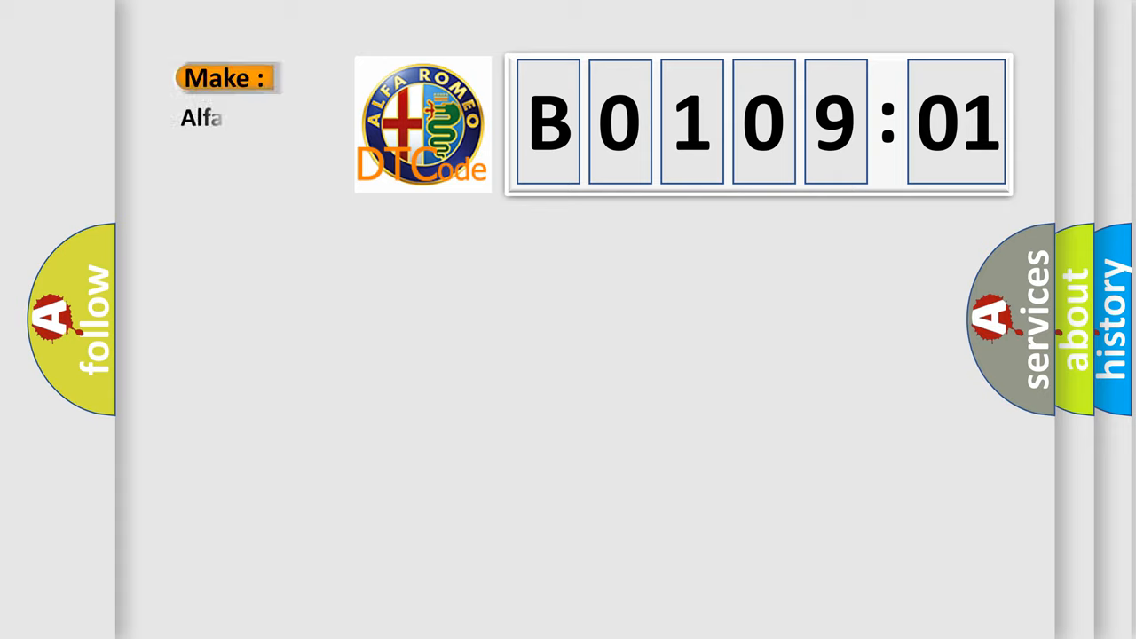
Step: Complete the make label on the B0109:01 slide to read 'Alfa Romeo'
text(Romeo)
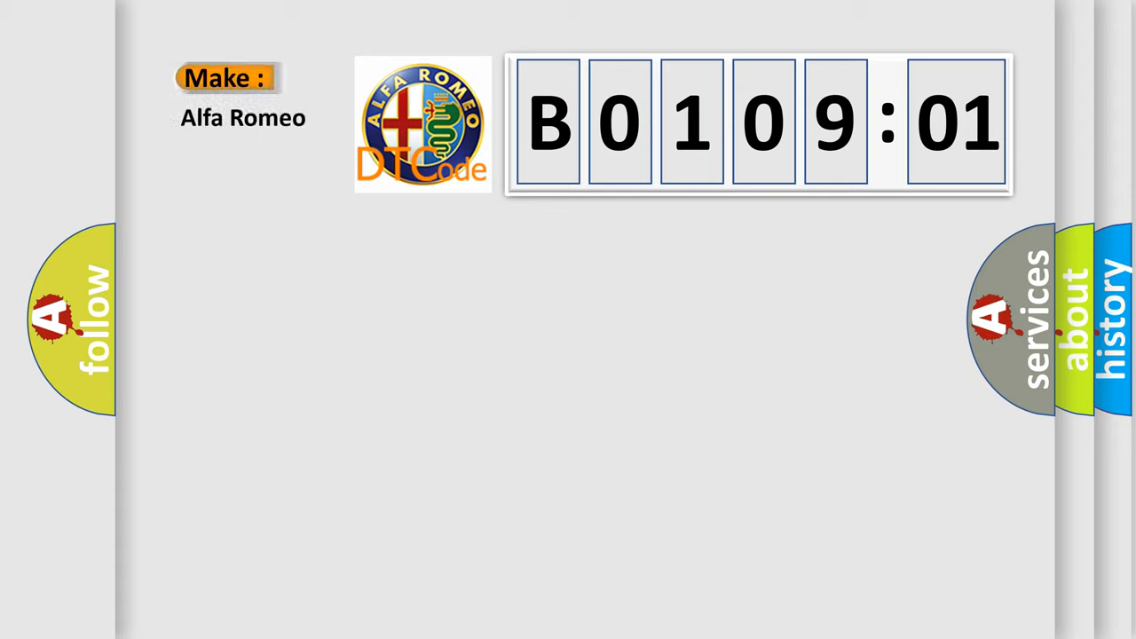